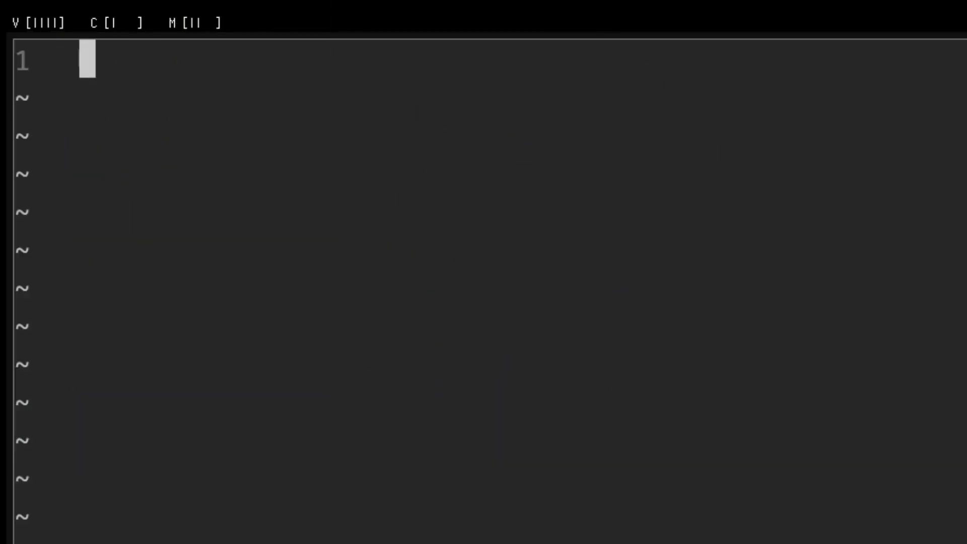
# In Insert mode, add "parts of generators" as the next line of the list.
pyautogui.press('i')
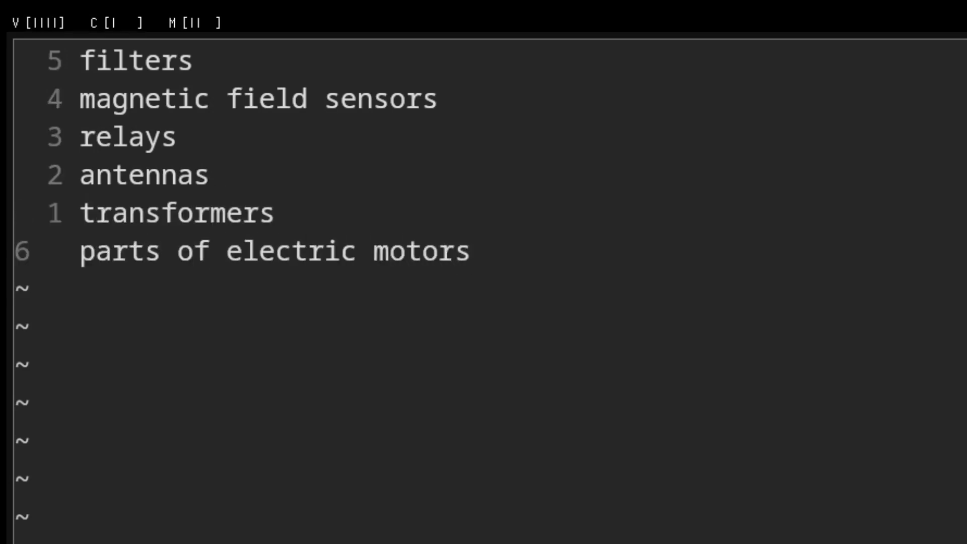
pyautogui.write('parts of g')
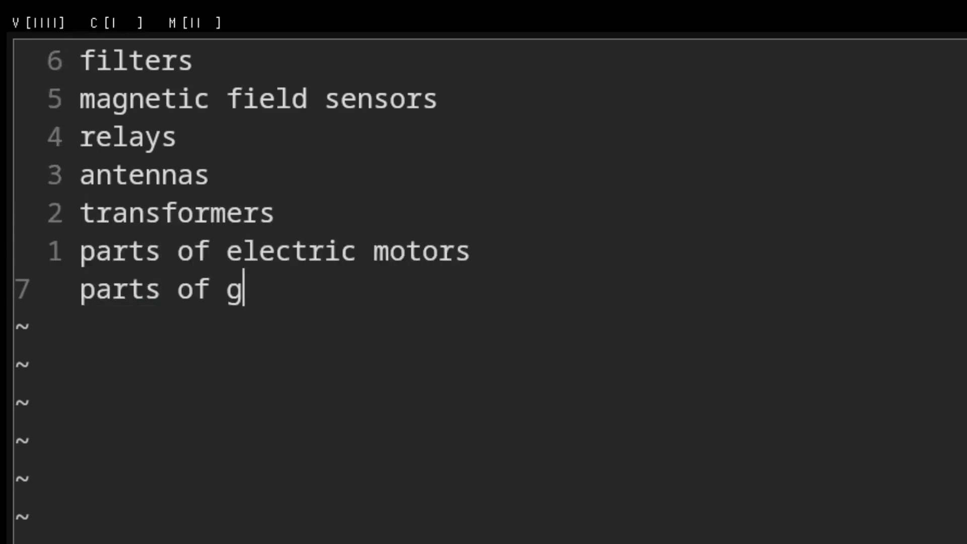
pyautogui.write('enerators')
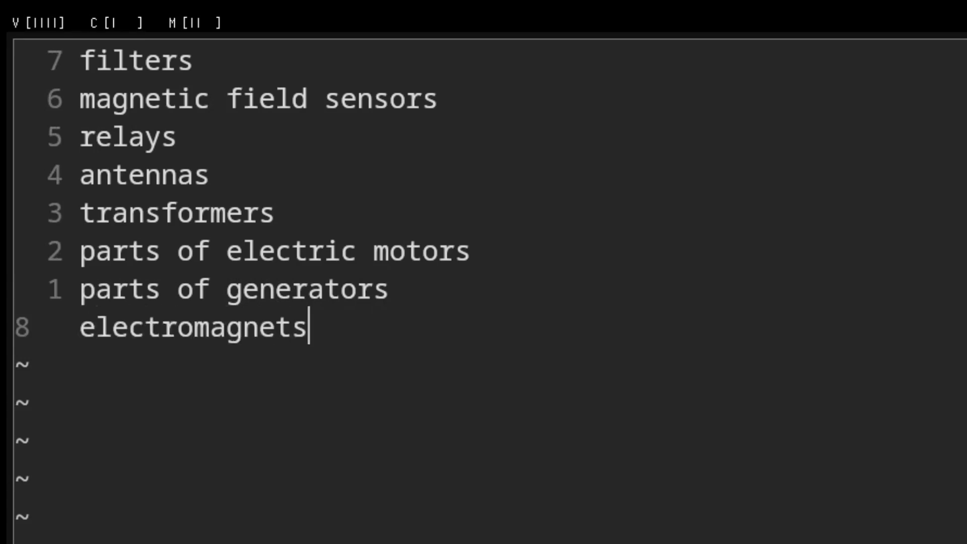